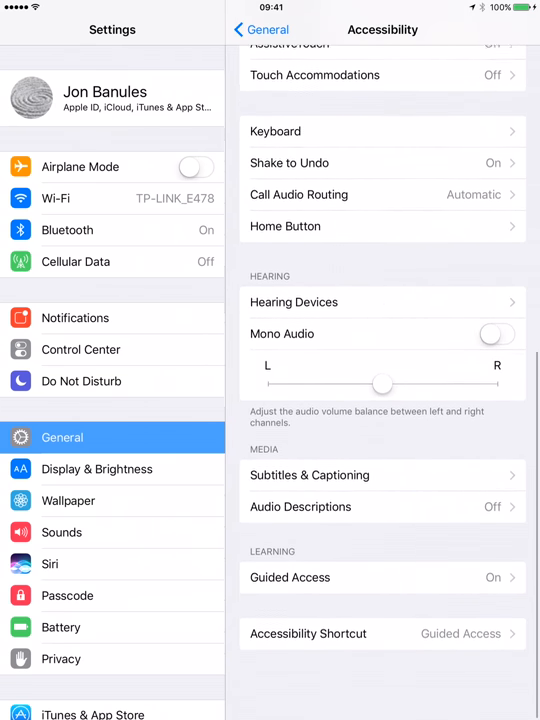
- Toggle the Guided Access switch off and back on so it ends switched on
scroll("down", 3)
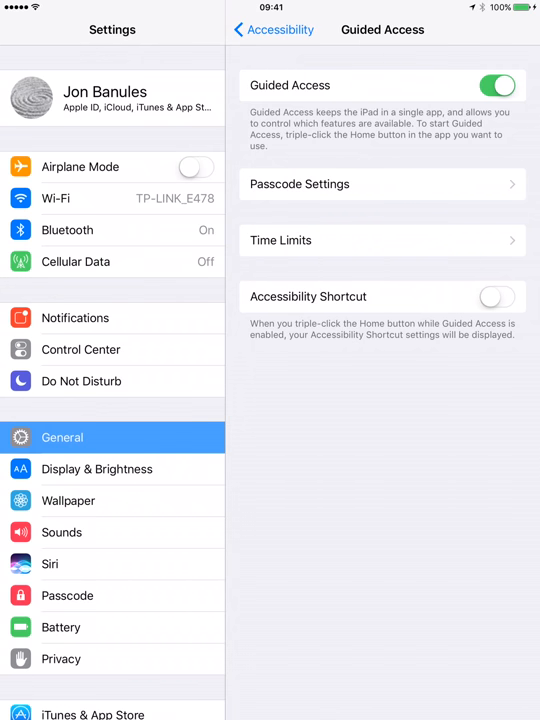
left_click(496, 84)
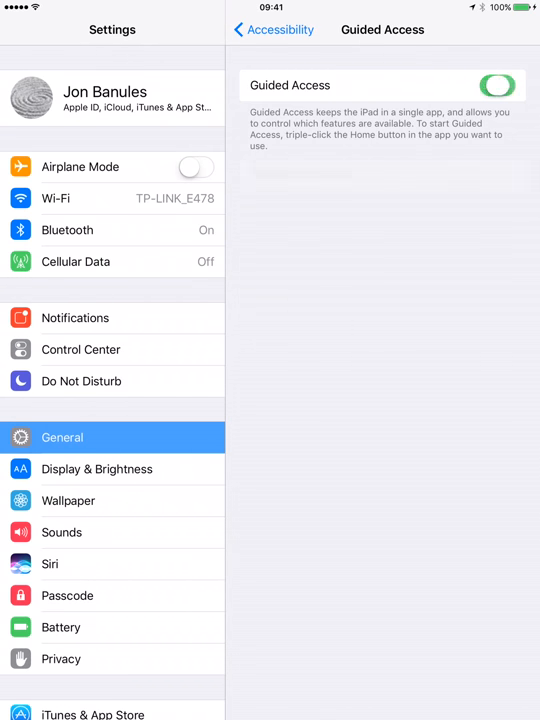
left_click(496, 84)
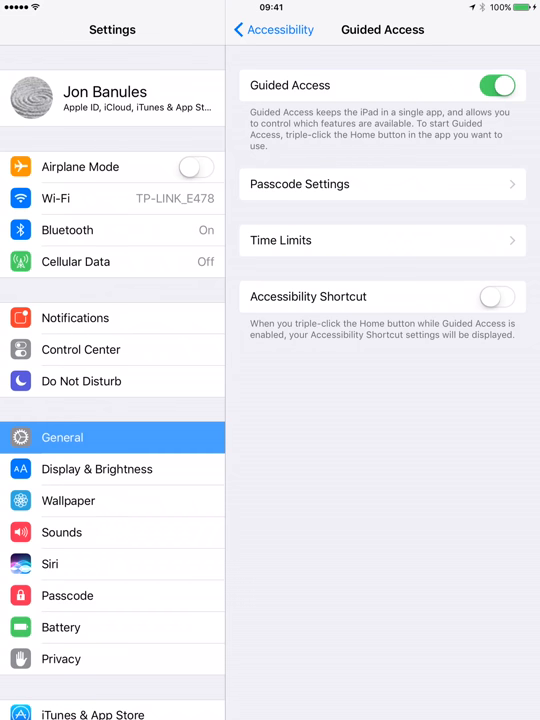
left_click(382, 184)
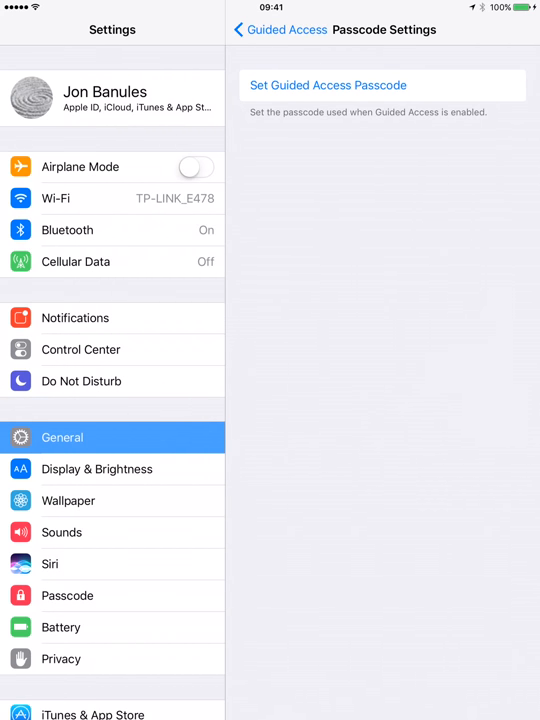
left_click(282, 30)
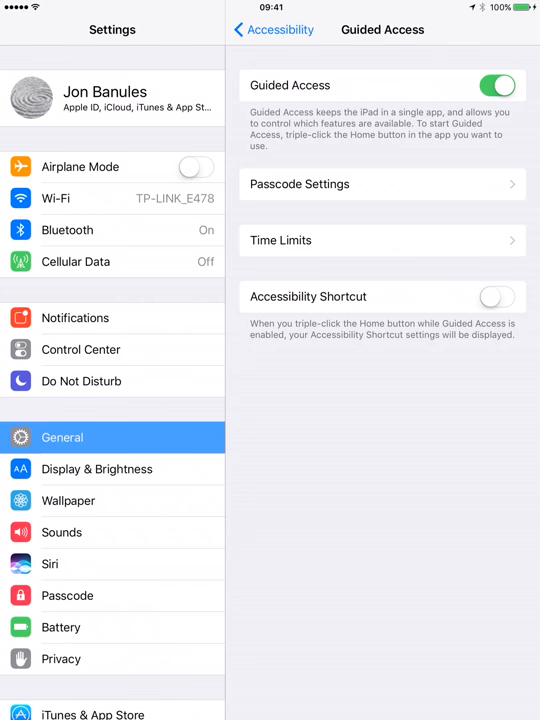
- Switch on the Accessibility Shortcut for Guided Access and return to the home screen
left_click(496, 296)
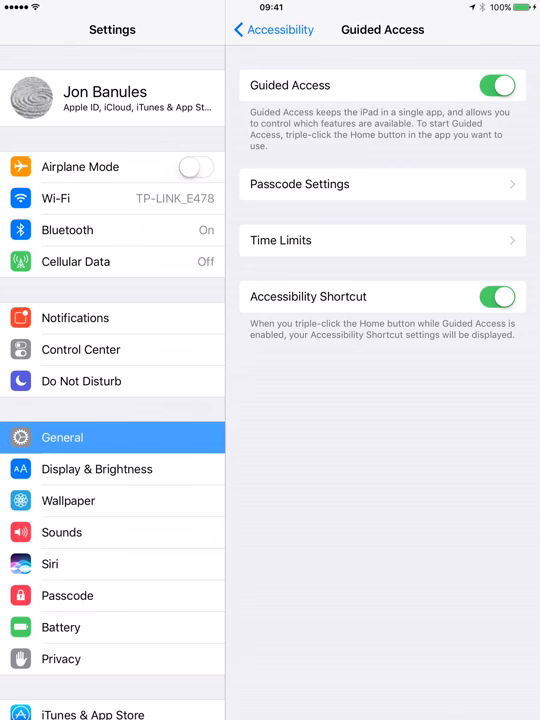
key("home")
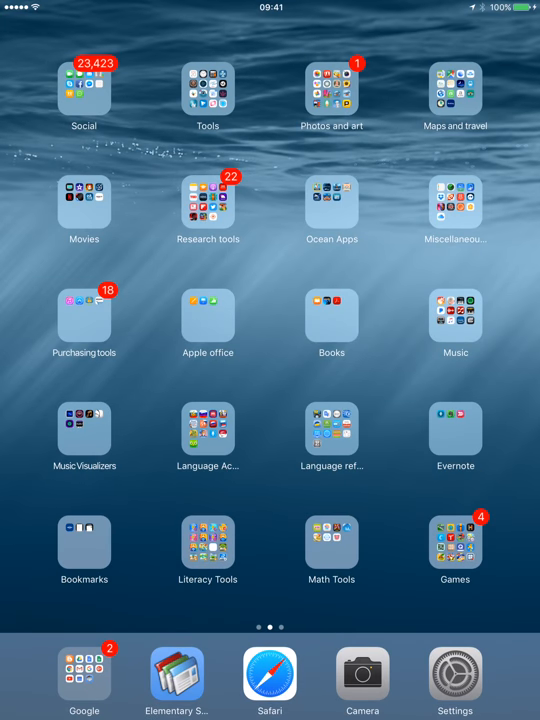
- Launch Kids A-Z from the second page of the Literacy Tools folder
left_click(208, 544)
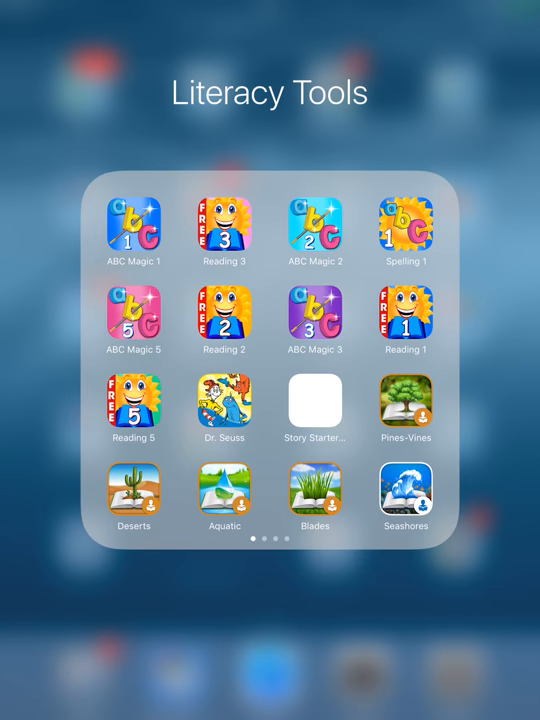
scroll("left", 3)
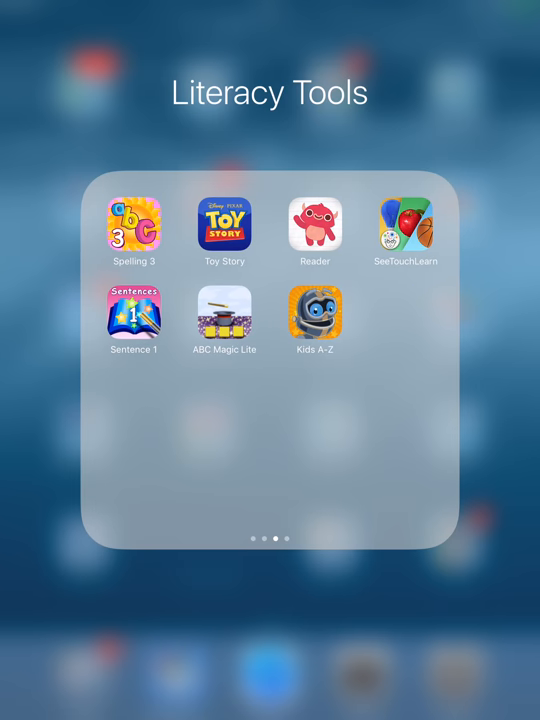
left_click(314, 316)
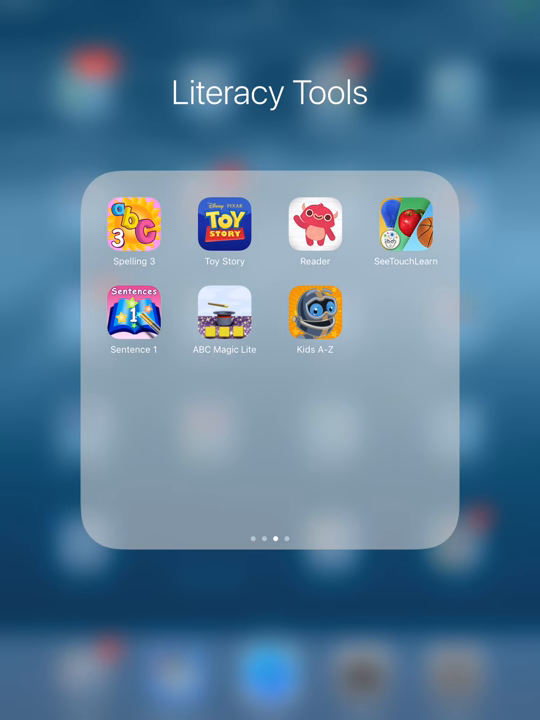
left_click(314, 318)
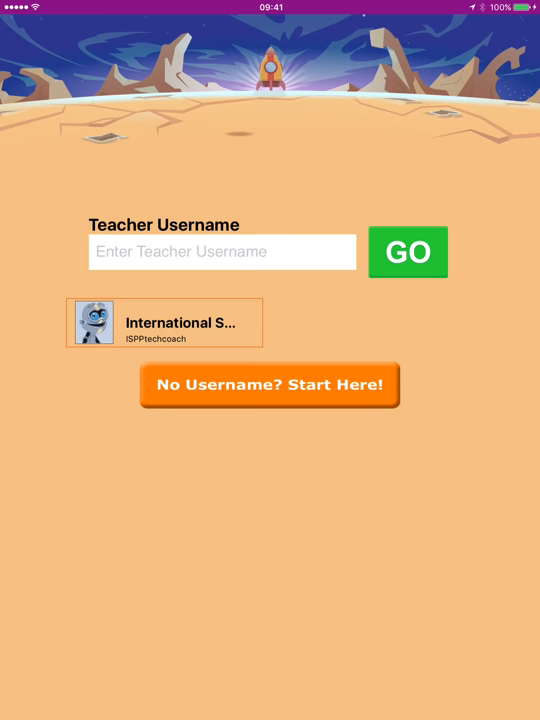
- Triple-click Home, dismiss the passcode prompt, and summon Guided Access over the Kids A-Z sign-in screen
left_click(164, 322)
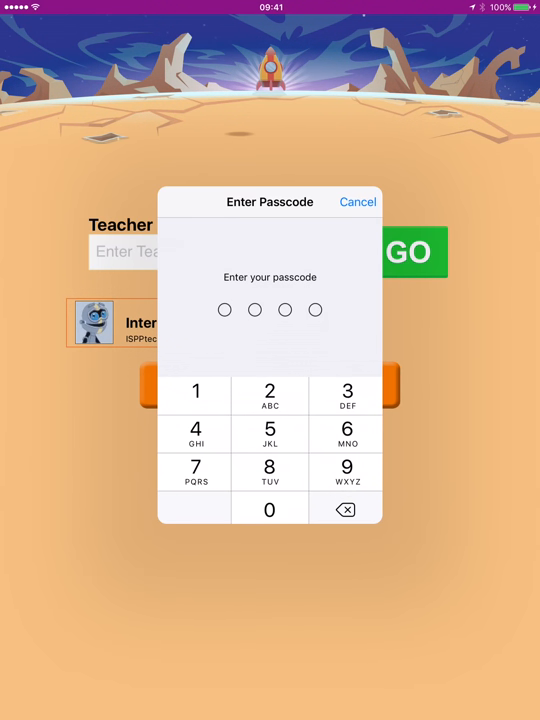
left_click(356, 200)
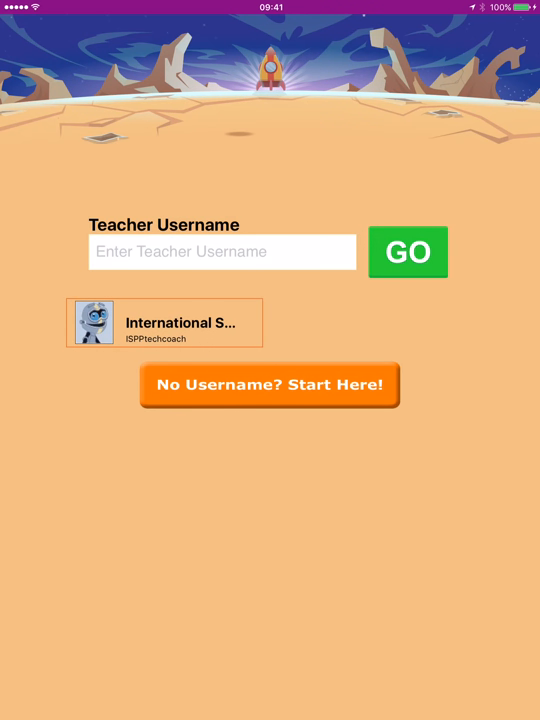
left_click(164, 322)
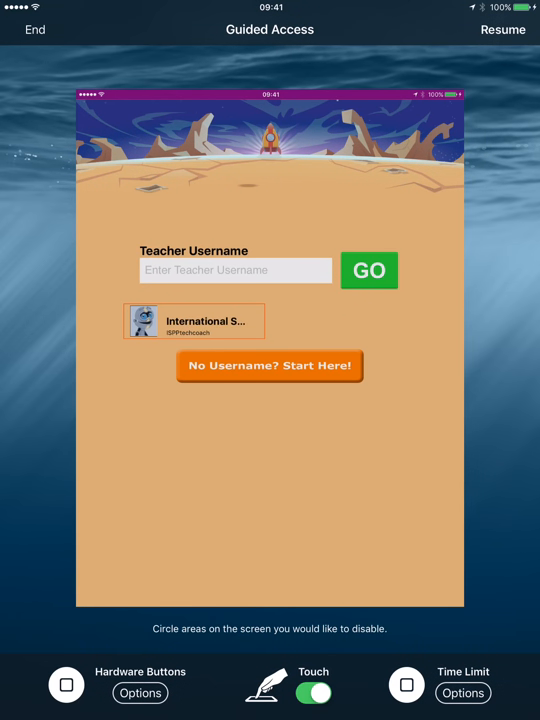
- Toggle Touch off and back on, then bring up the Time Limit options
left_click(140, 692)
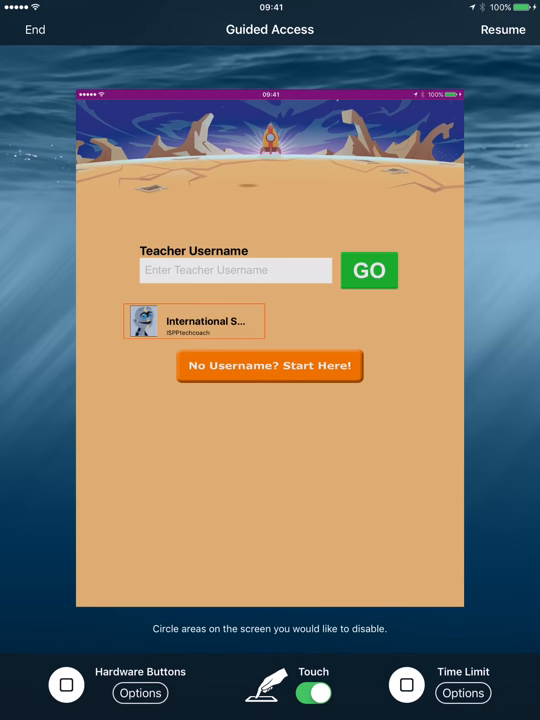
left_click(312, 692)
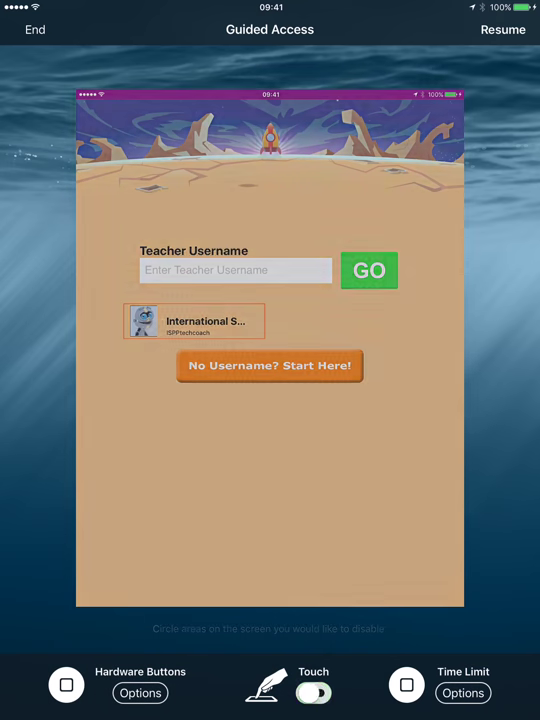
left_click(312, 692)
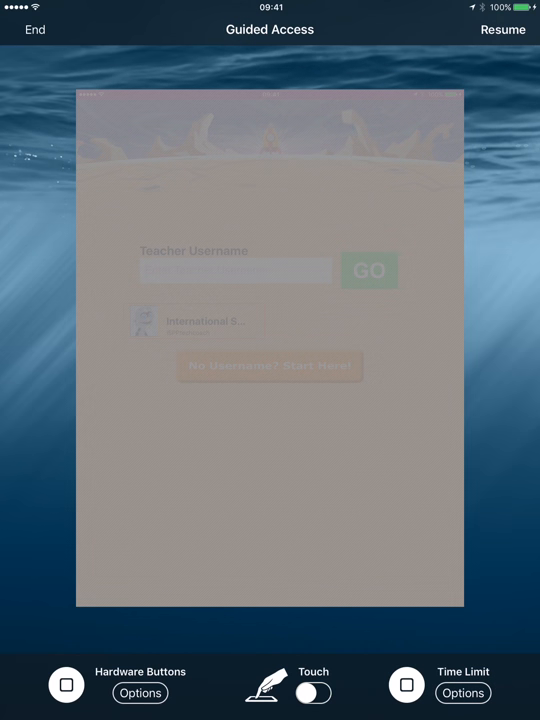
left_click(312, 692)
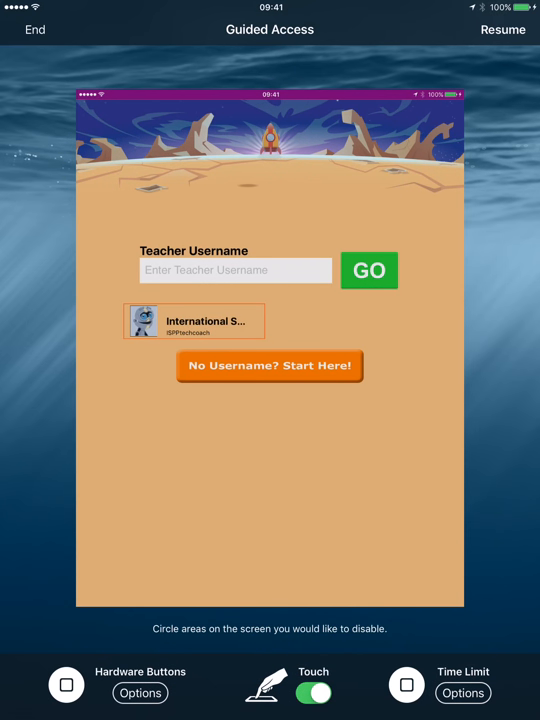
left_click(462, 692)
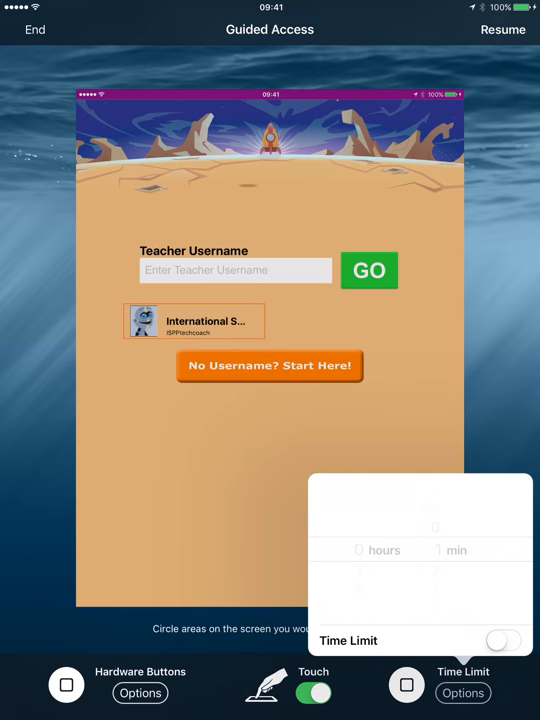